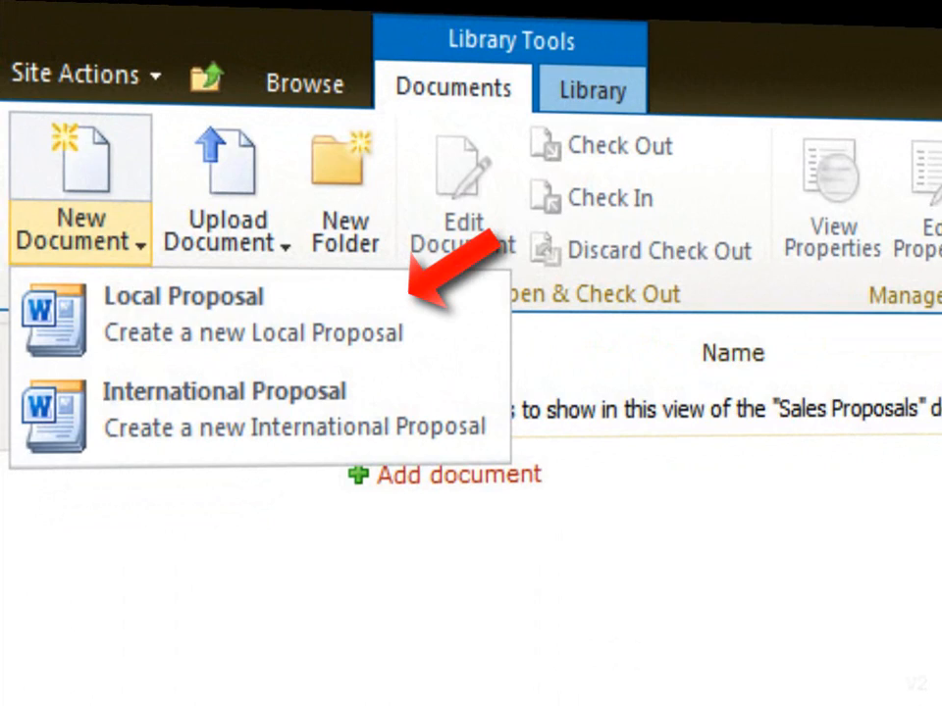
Pick Local Proposal from the New Document menu in the Sales Proposals library.
click(183, 296)
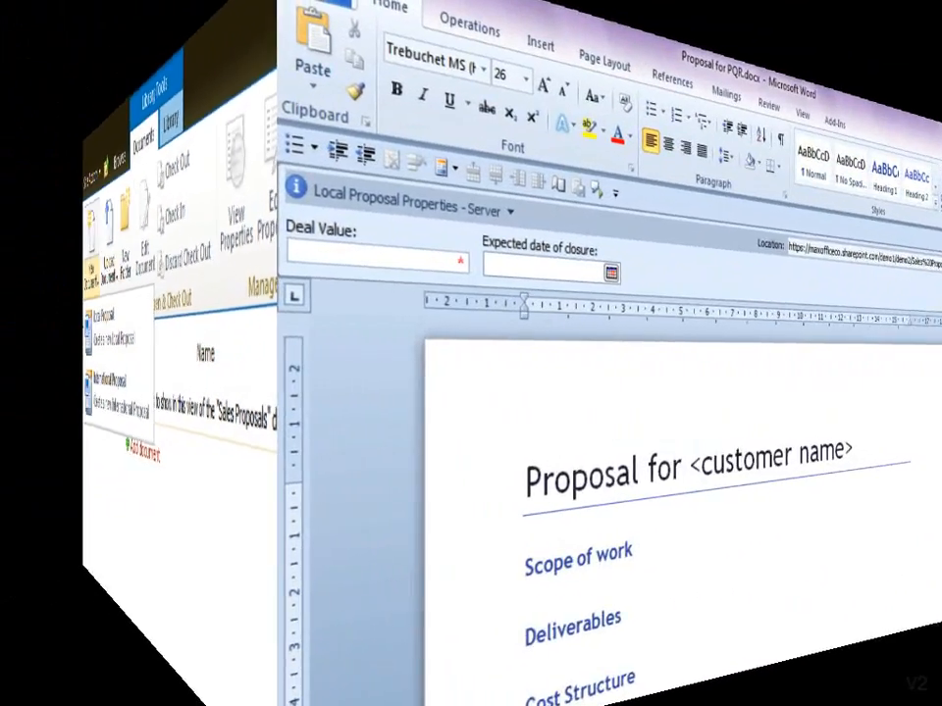